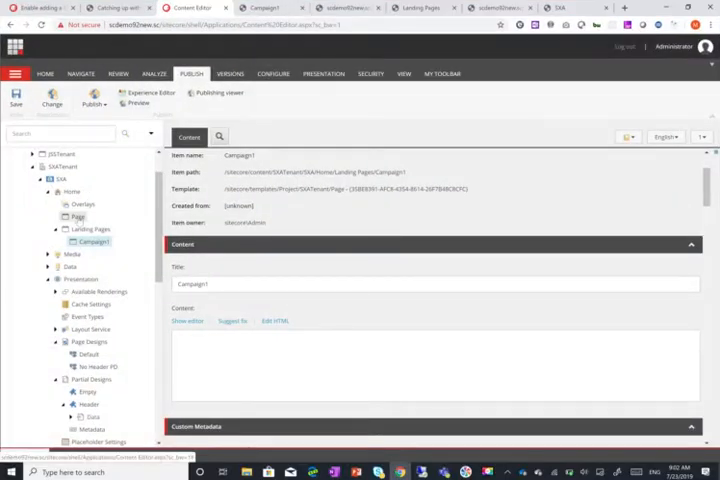
- Select the SXA Home item and open its page in the Experience Editor
left_click(72, 191)
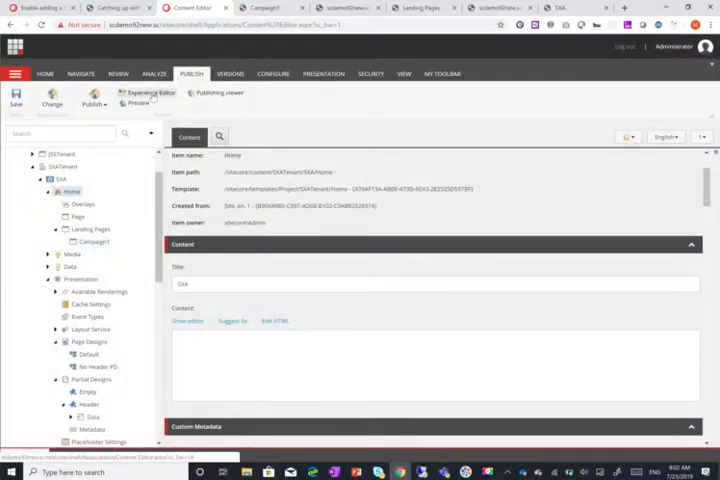
left_click(146, 93)
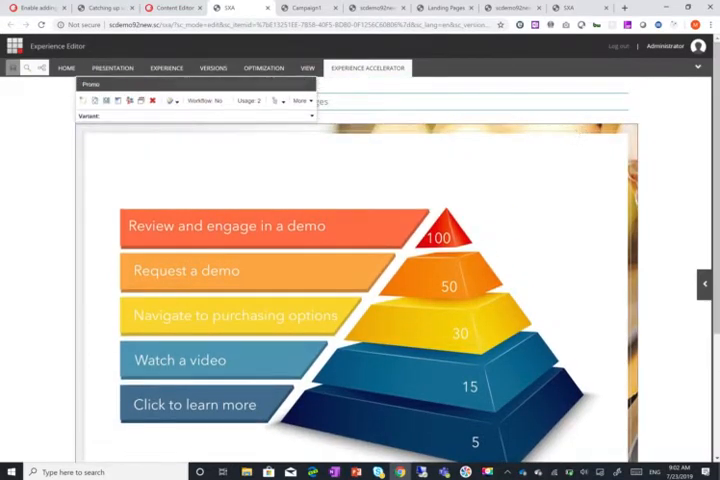
scroll("down", 3)
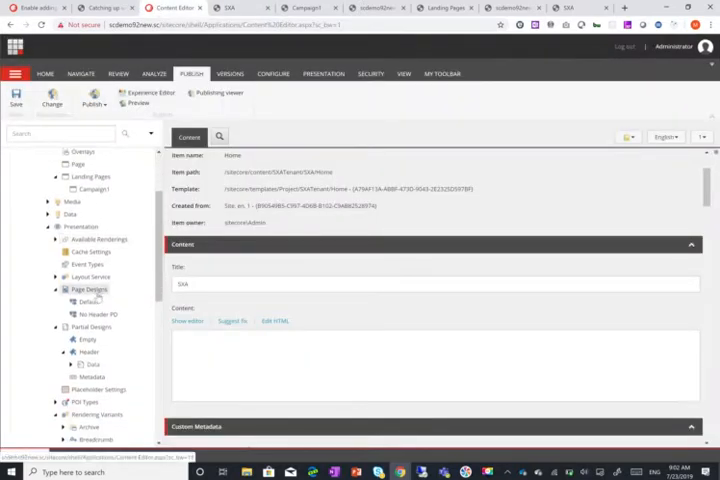
- Duplicate the Promo Default variant, accepting the name 'Copy of Default'
scroll("down", 3)
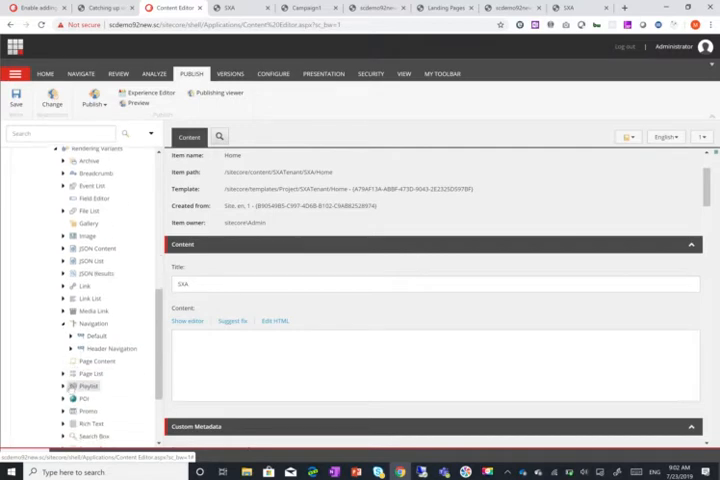
scroll("down", 3)
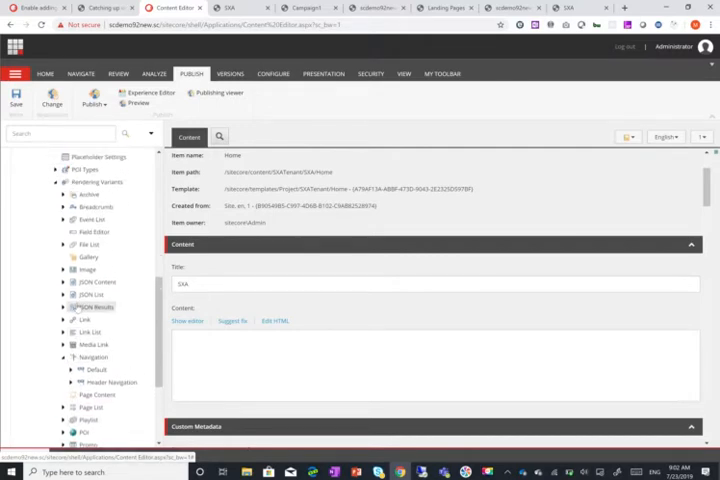
scroll("down", 3)
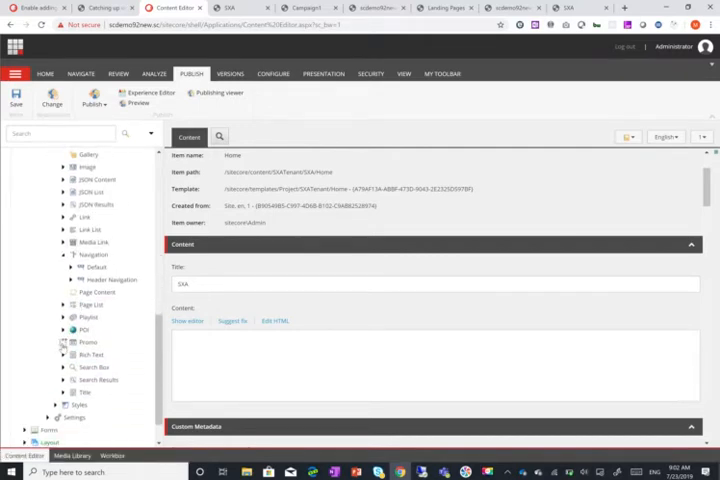
right_click(87, 342)
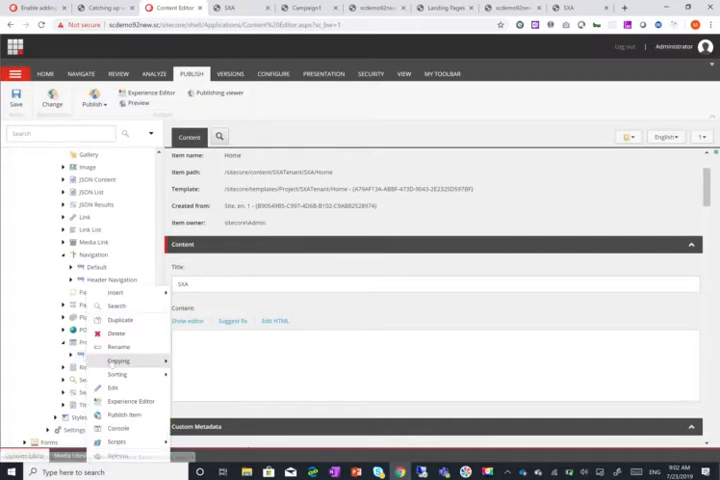
left_click(119, 361)
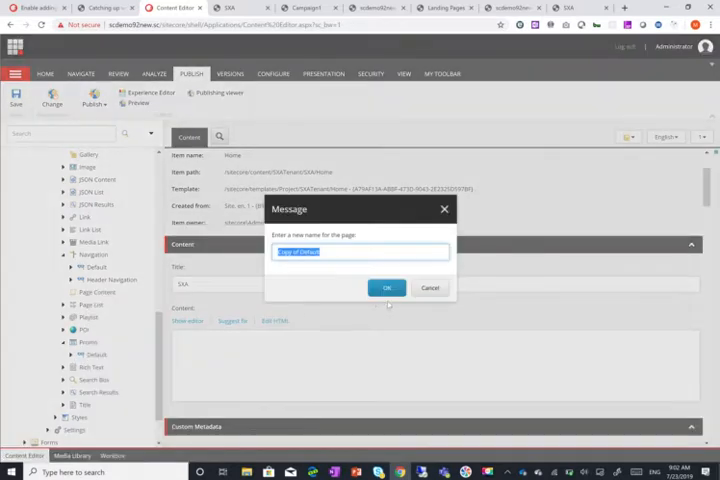
left_click(388, 288)
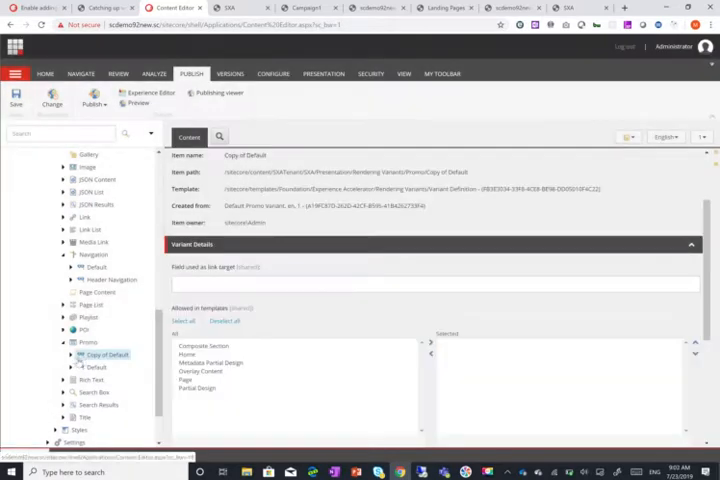
- Insert a Section under Copy of Default and add style attribute 'background-img'
left_click(70, 354)
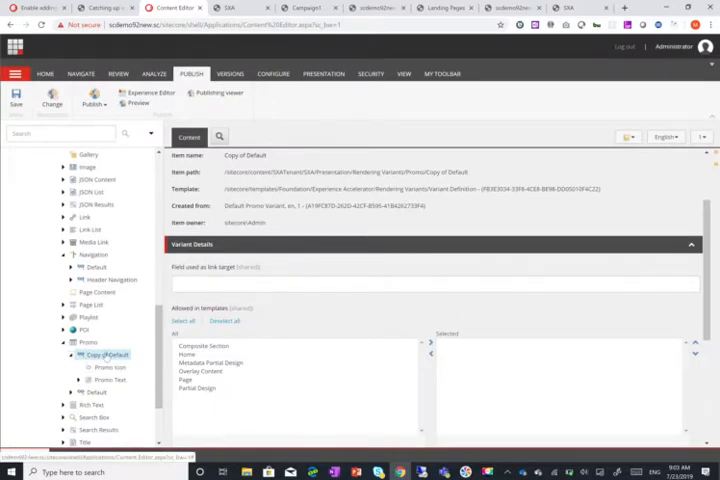
right_click(100, 355)
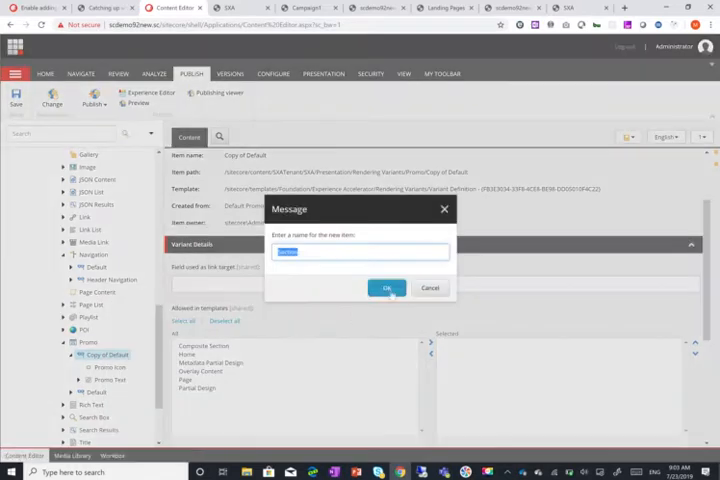
left_click(386, 288)
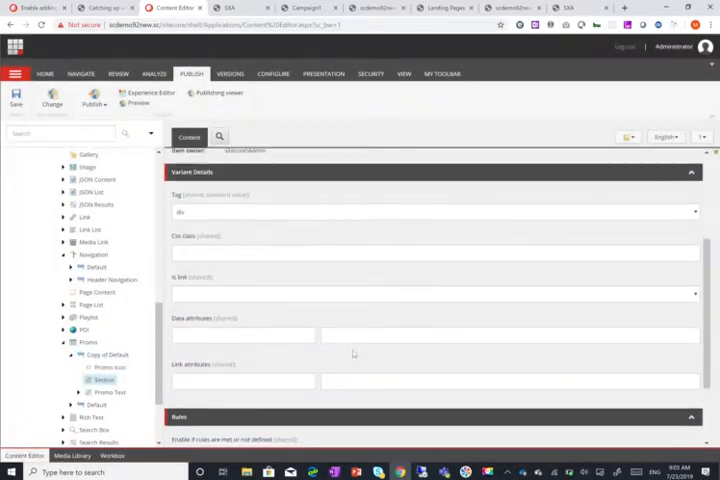
type("style")
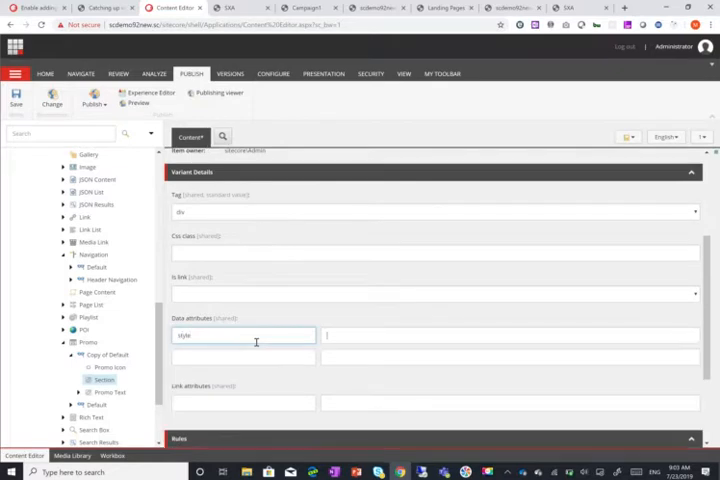
type("bar")
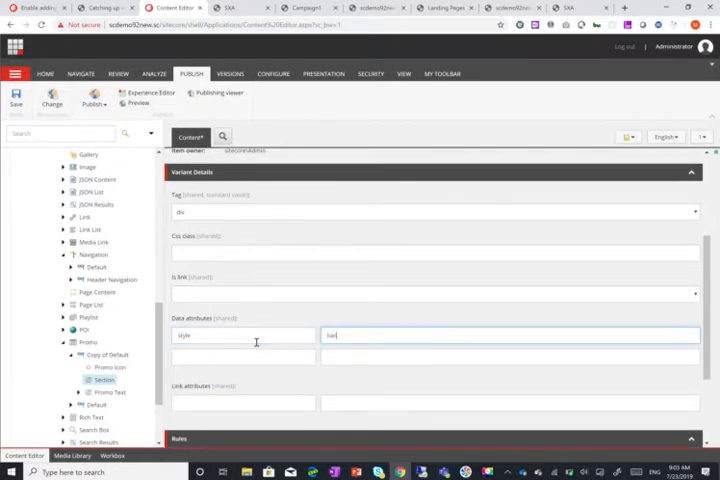
type("background.img")
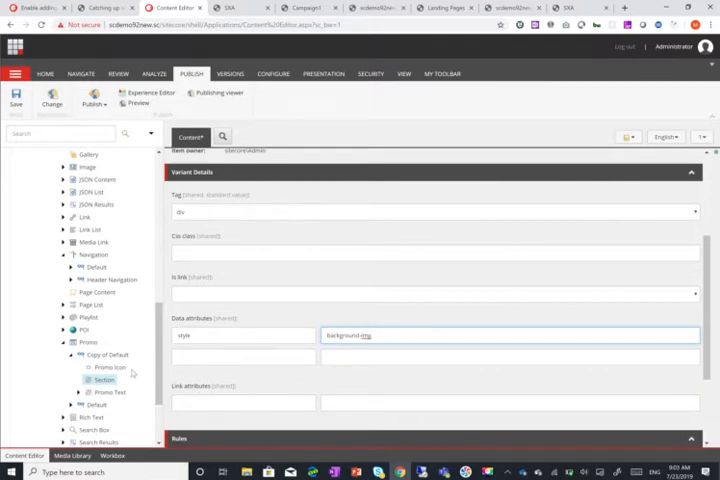
scroll("down", 3)
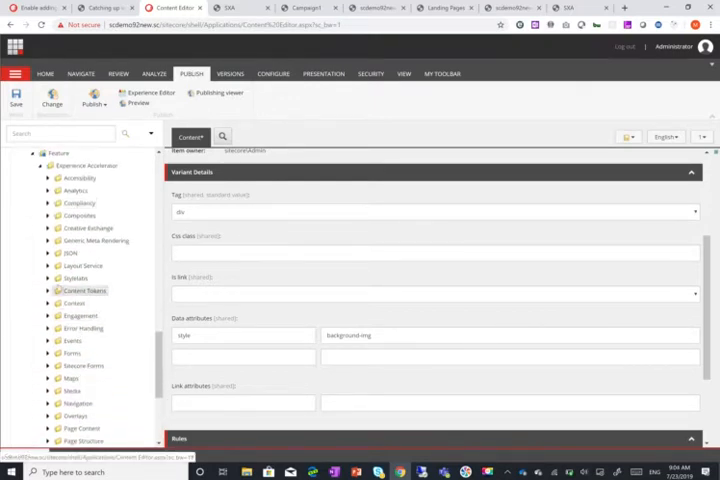
- Open the Page Content > Promo template, listing Standard template and _Background Image bases
scroll("down", 3)
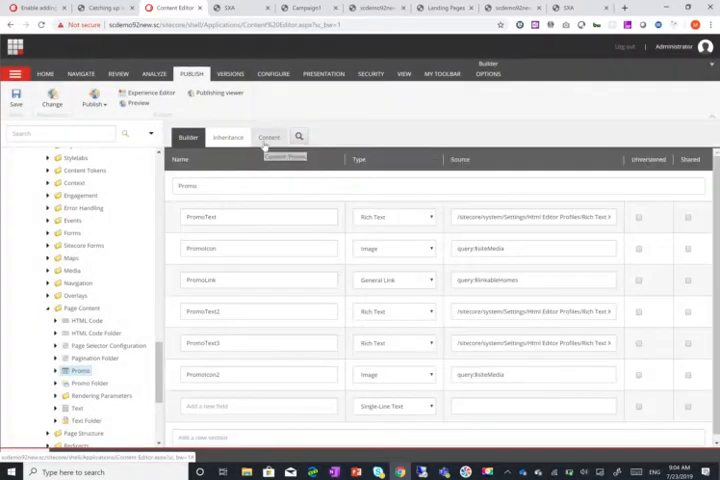
left_click(268, 137)
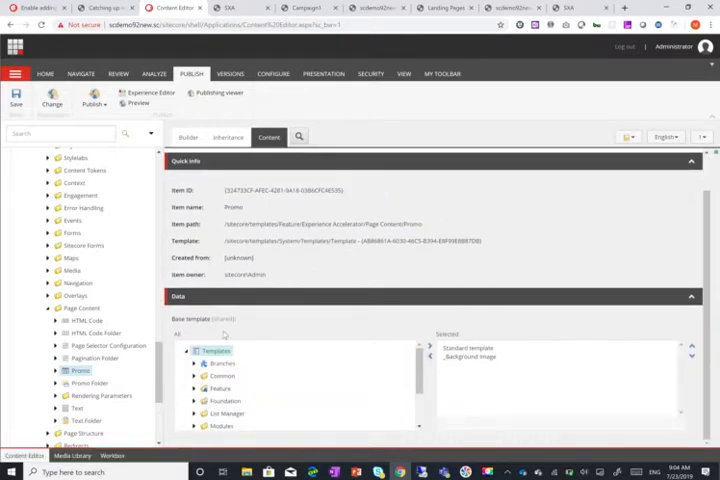
mouse_move(111, 403)
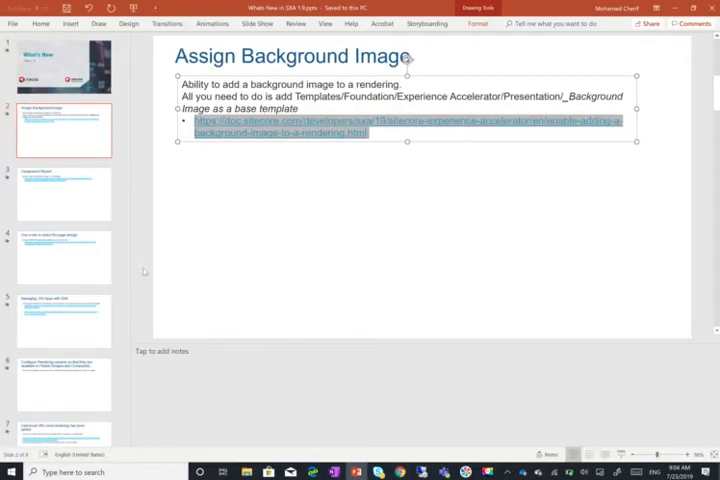
- Show the 'Assign Background Image' PowerPoint slide on the base-template approach
left_click(64, 193)
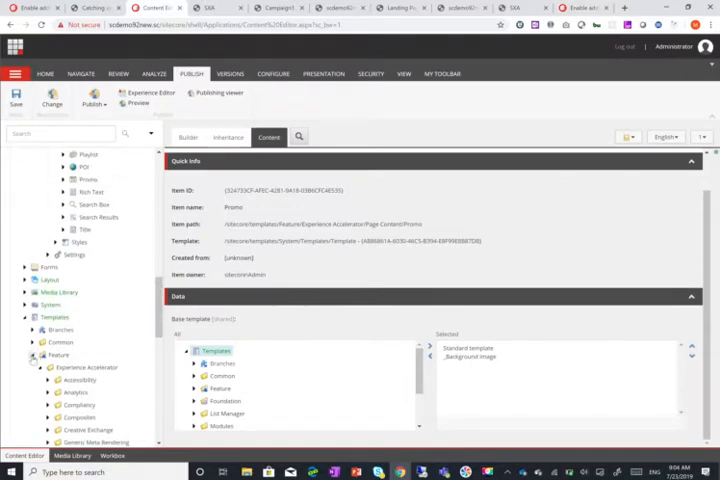
- Expand Layout > Renderings and bring up actions for the Feature renderings folder
scroll("down", 3)
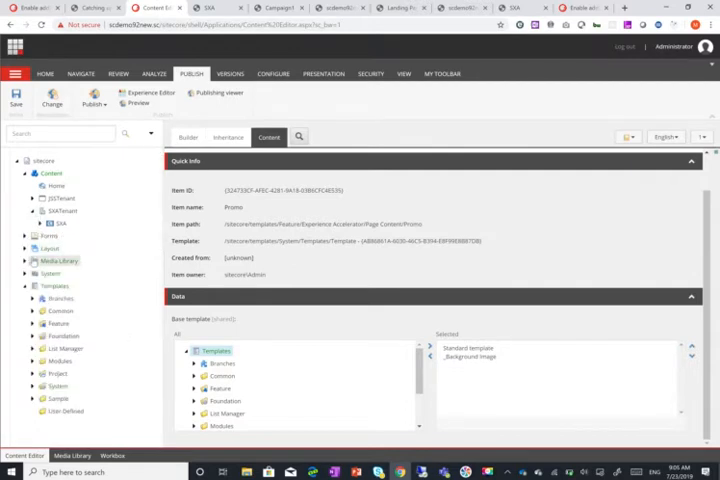
left_click(25, 248)
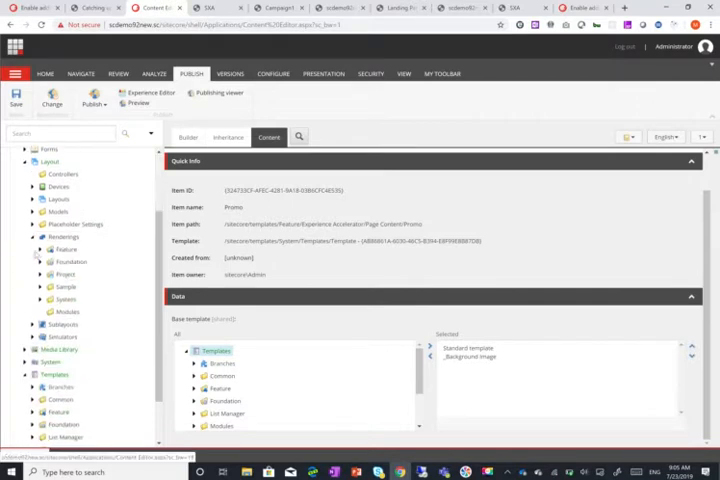
right_click(64, 249)
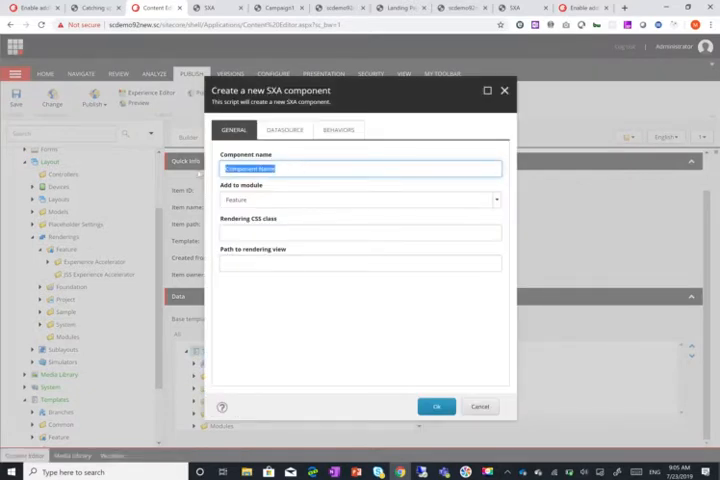
- Create the 'Demo Promo' component in the Feature module with Background image behaviour enabled
type("Demo Promo")
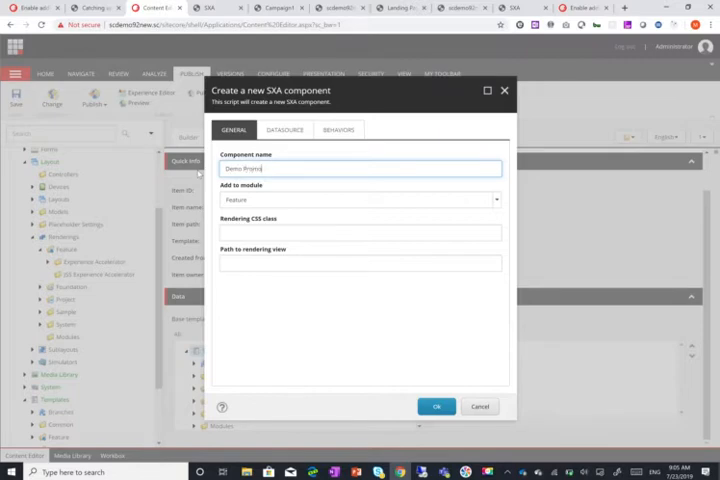
left_click(497, 199)
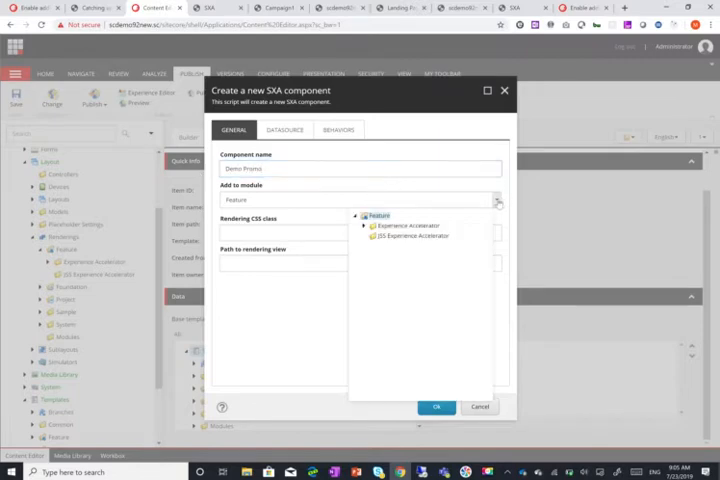
mouse_move(390, 225)
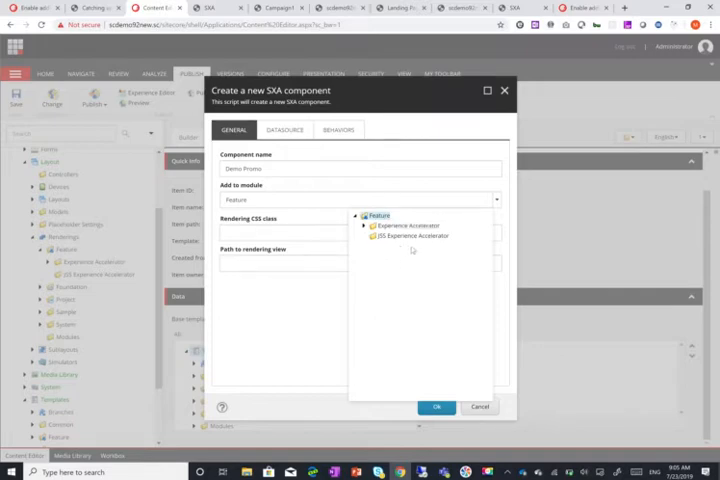
left_click(360, 233)
type("promo-demo")
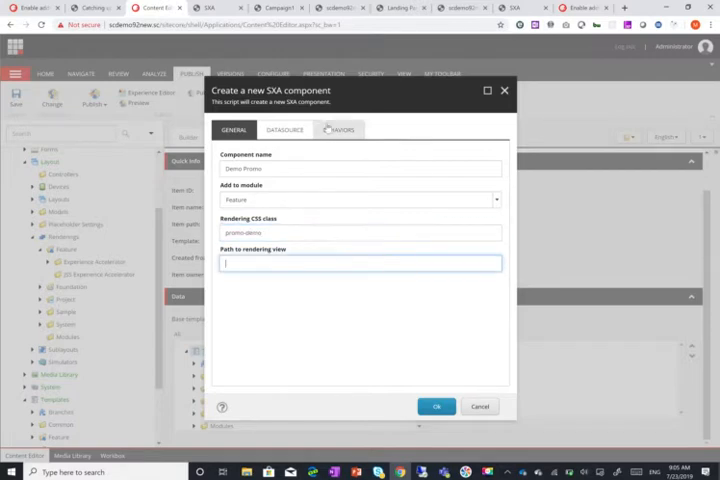
left_click(284, 129)
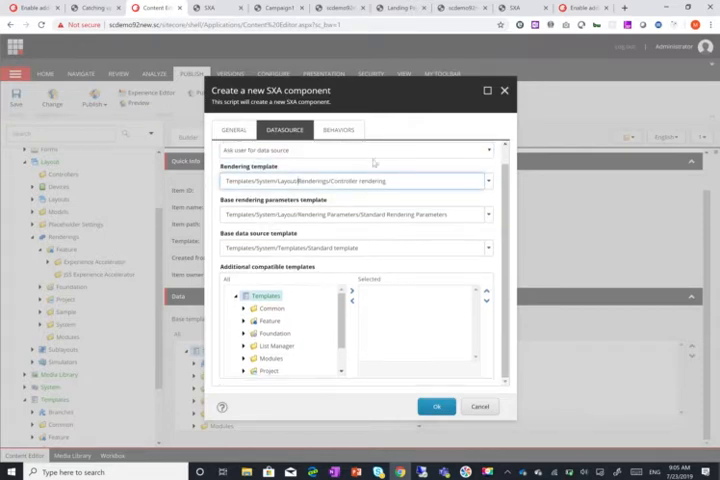
left_click(338, 129)
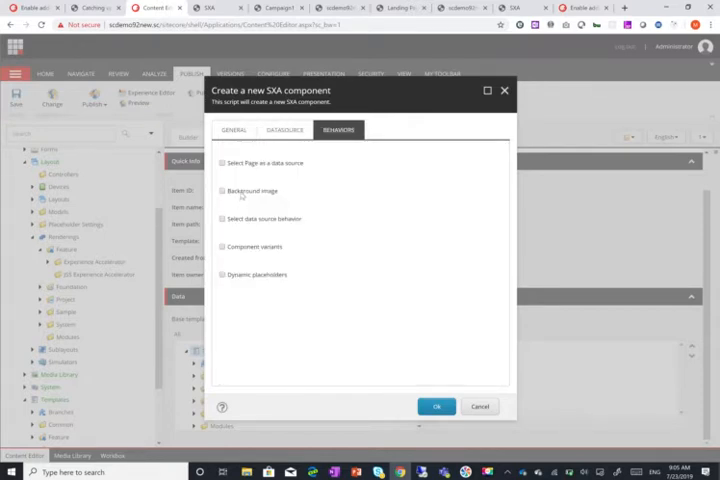
left_click(222, 191)
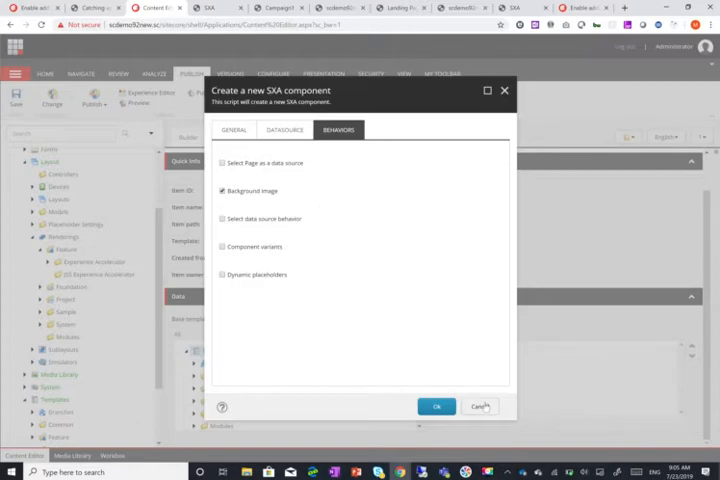
left_click(480, 406)
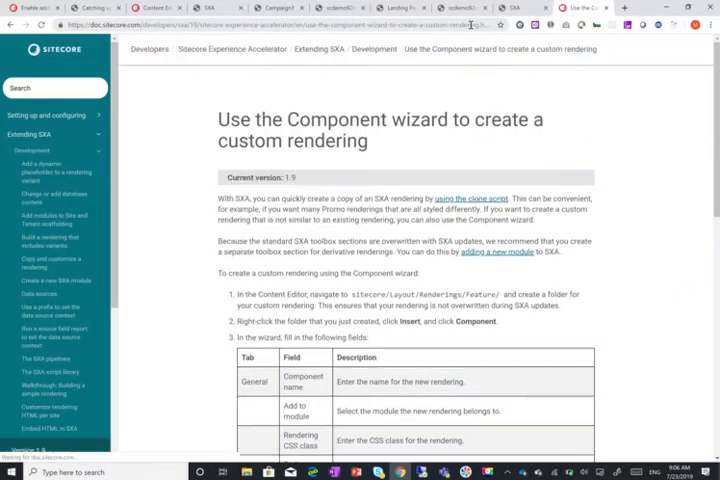
- Scroll through the Component wizard custom rendering documentation steps
scroll("down", 3)
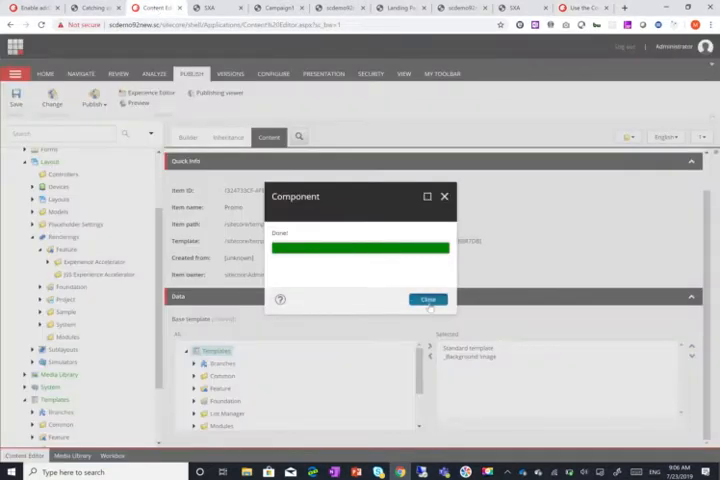
- Close the component Done dialog and navigate to the SXA Page item
left_click(427, 299)
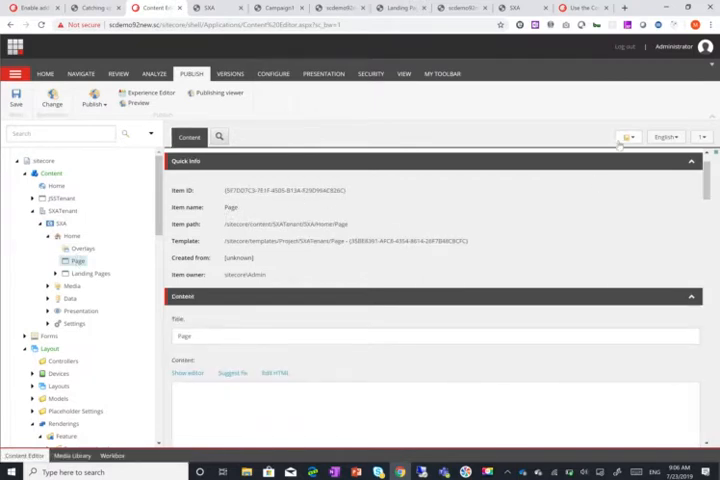
type("page p")
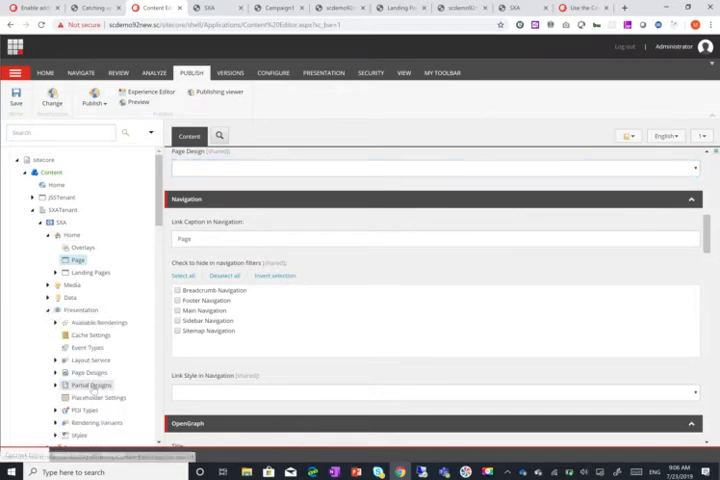
- Show Page Designs mapping Home and Page to Default, and expand Landing Pages to Campaign1
left_click(88, 372)
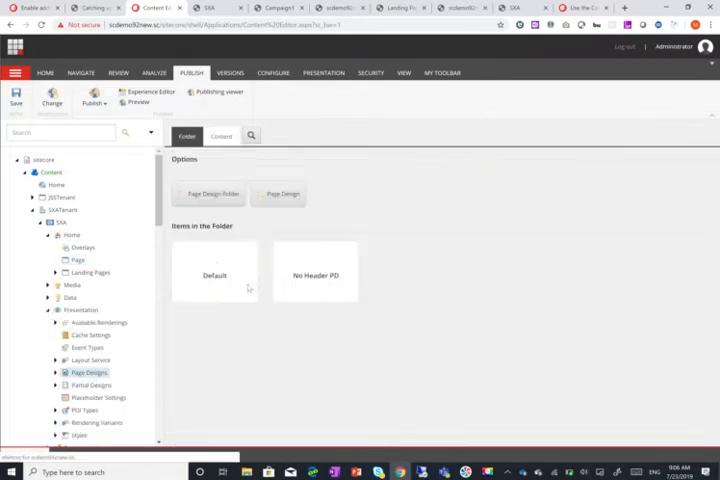
left_click(221, 136)
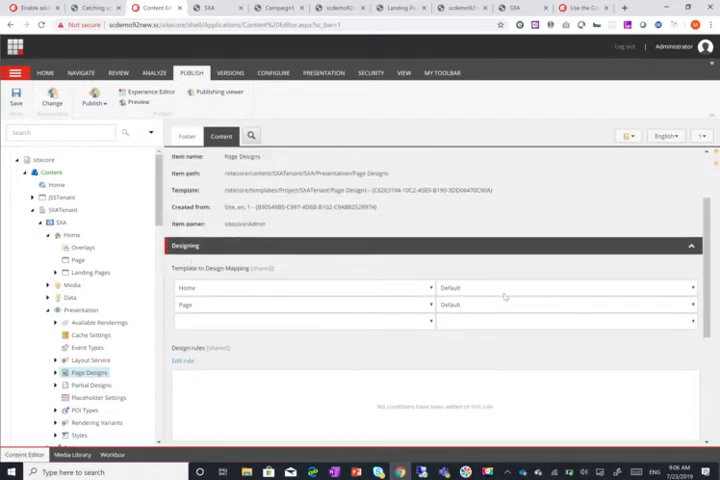
mouse_move(337, 249)
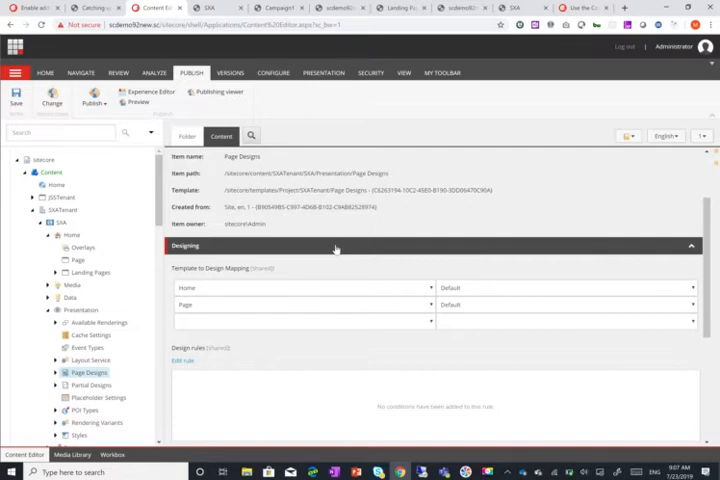
left_click(78, 259)
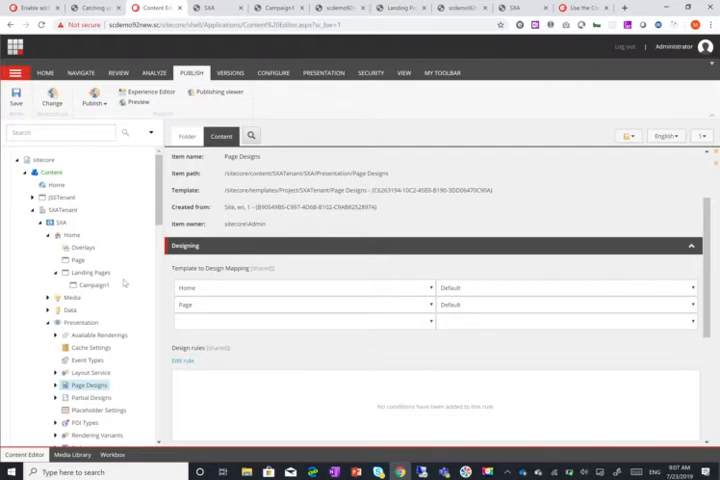
- Select the Campaign1 landing page and preview it in the Experience Editor
left_click(95, 285)
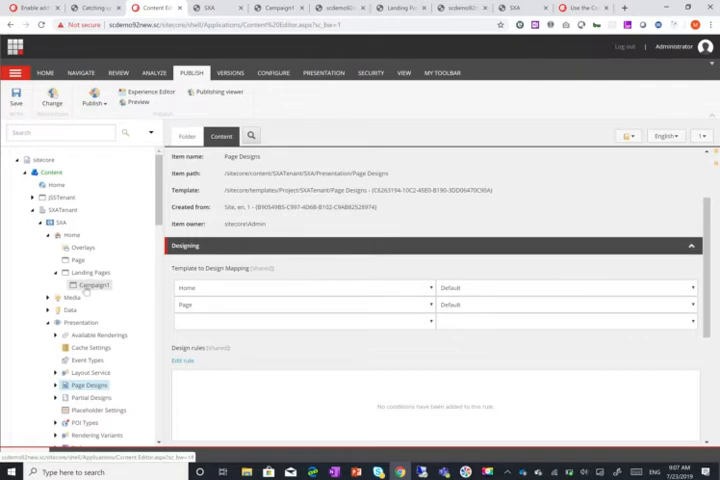
left_click(94, 285)
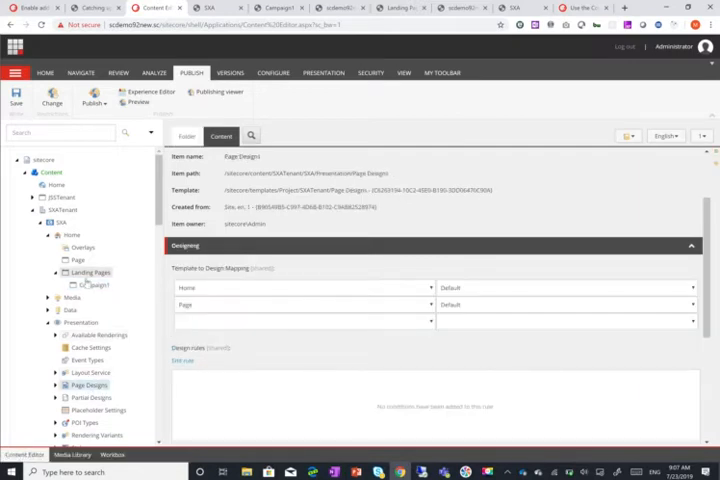
left_click(92, 285)
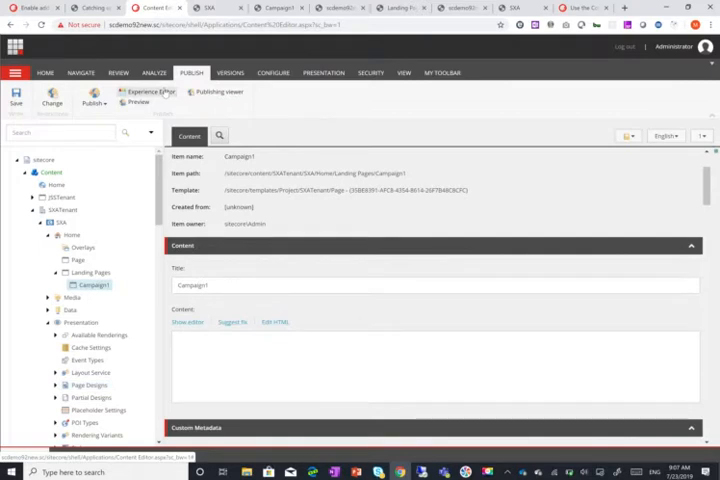
left_click(147, 92)
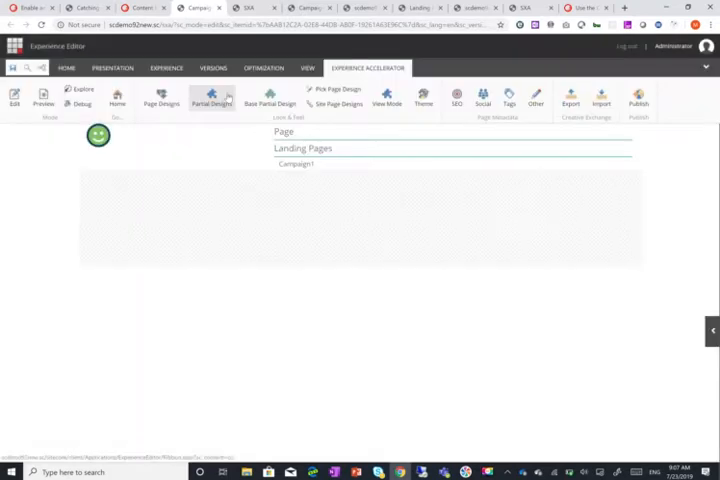
mouse_move(177, 108)
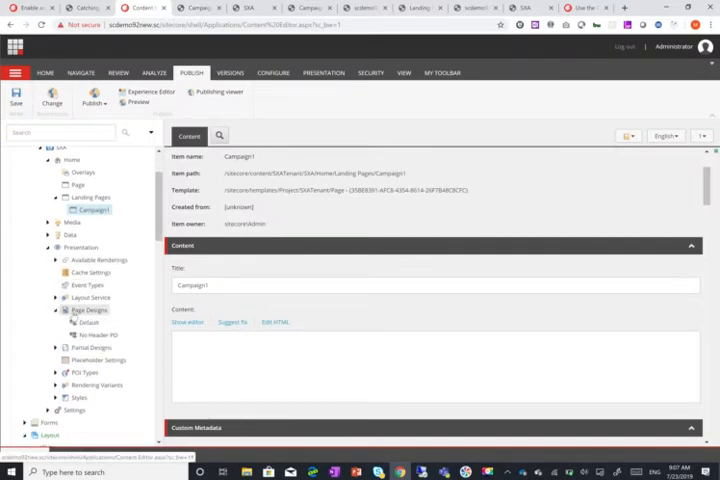
- Start a Page Designs rule with the condition 'item is Landing Pages or its descendants'
left_click(89, 322)
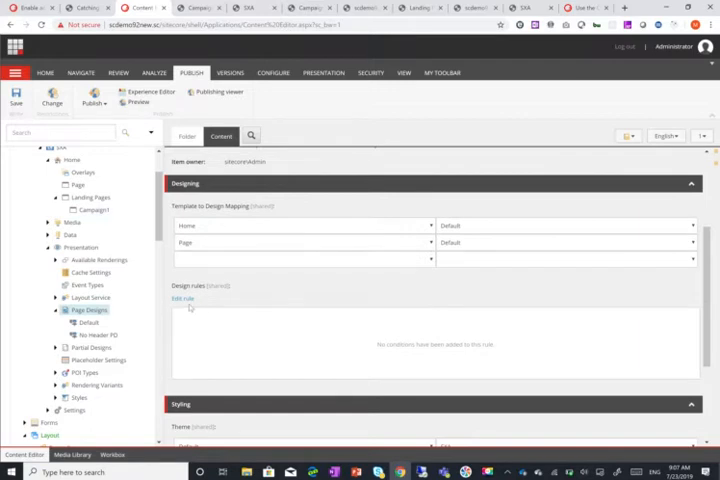
left_click(182, 298)
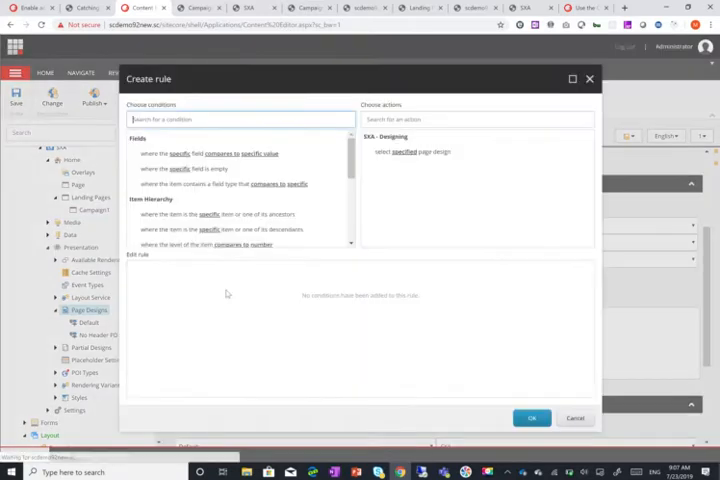
scroll("down", 3)
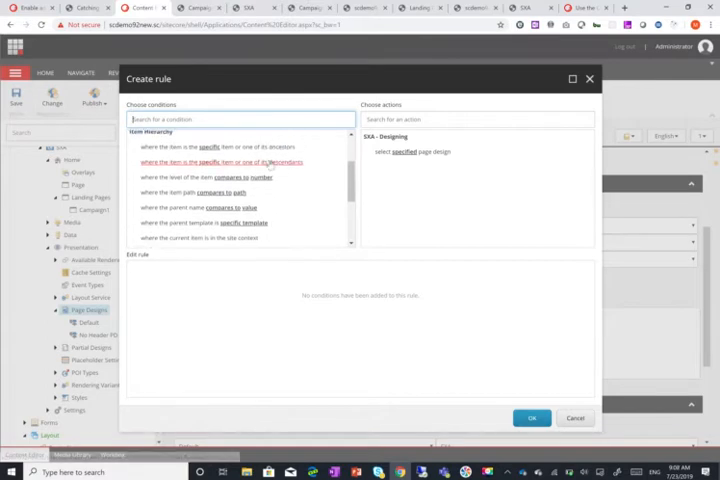
left_click(225, 161)
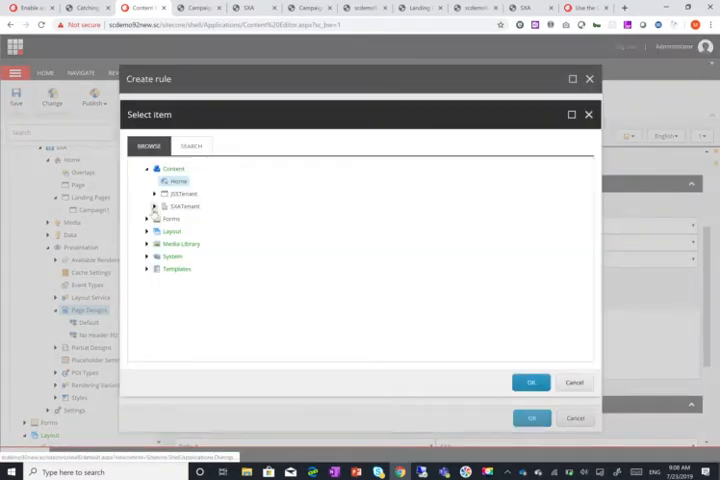
left_click(154, 206)
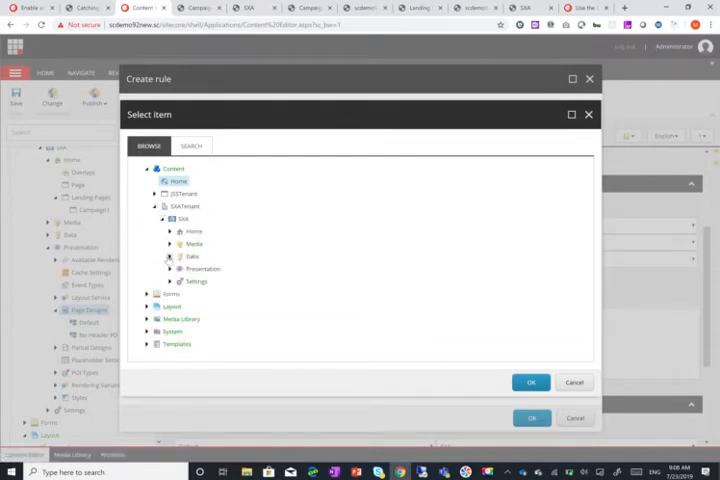
left_click(169, 231)
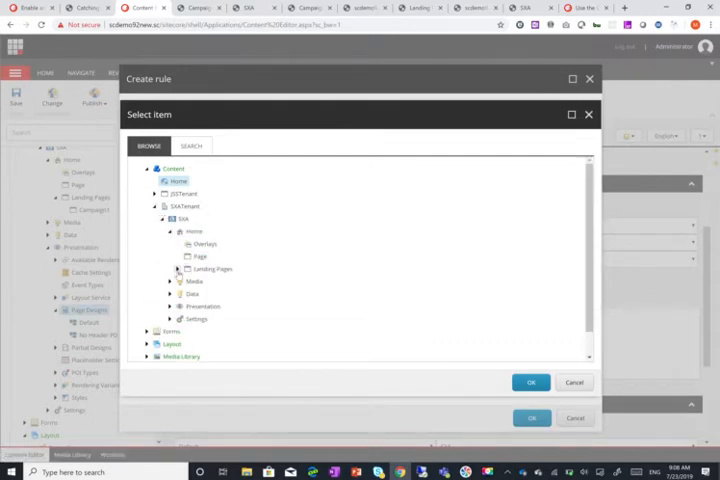
left_click(531, 382)
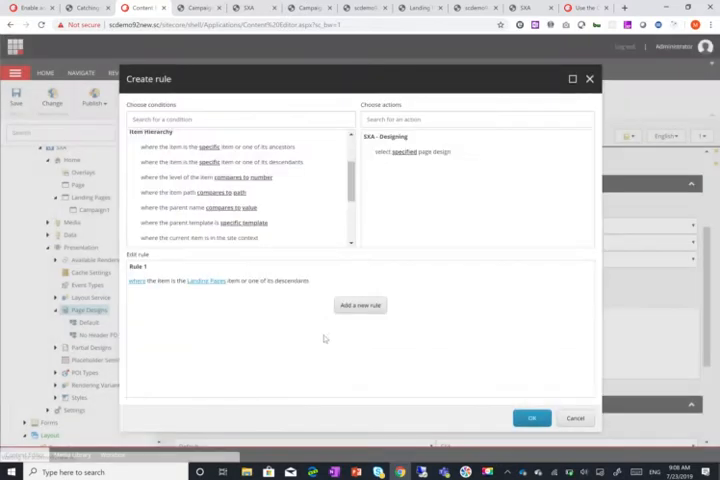
- Add the action selecting the No Header PD page design and save the rule
left_click(413, 151)
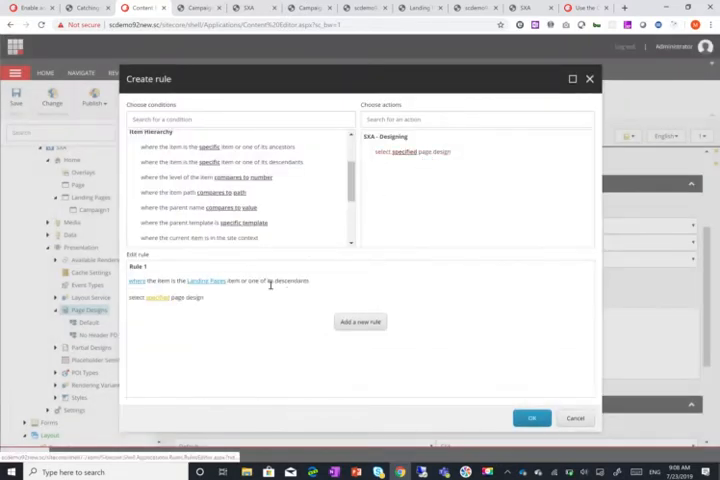
left_click(156, 296)
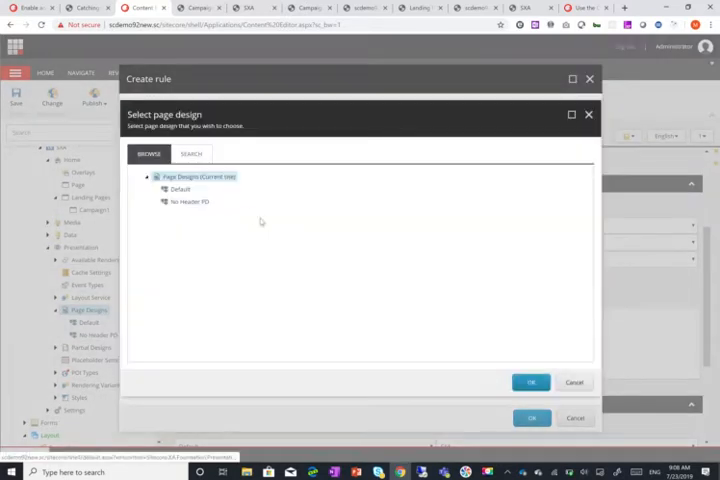
left_click(190, 201)
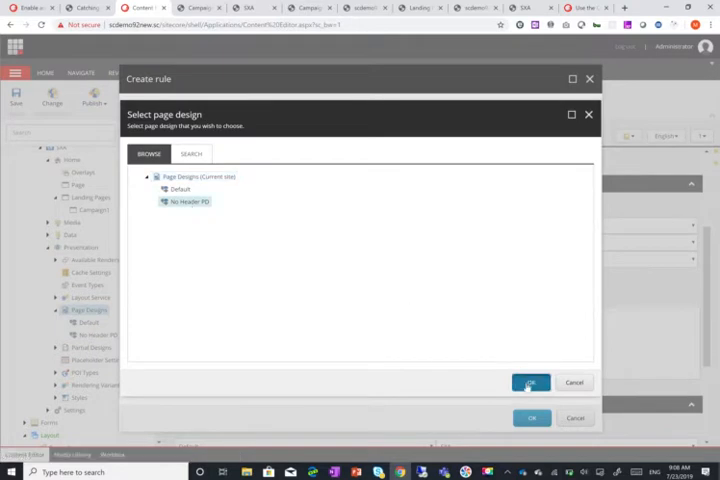
left_click(531, 382)
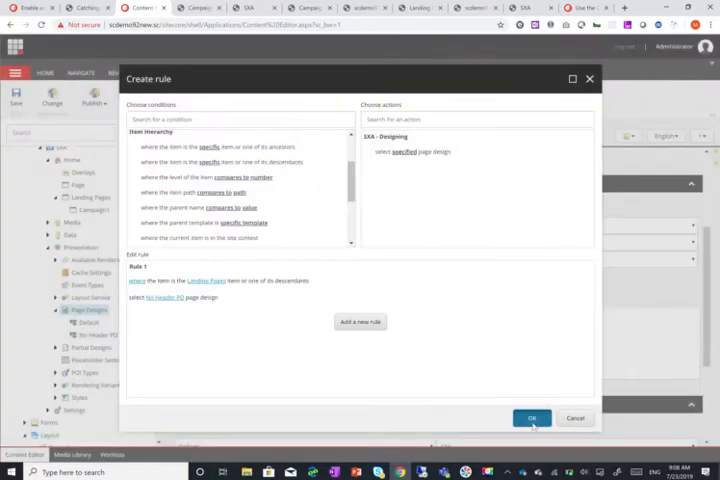
left_click(532, 418)
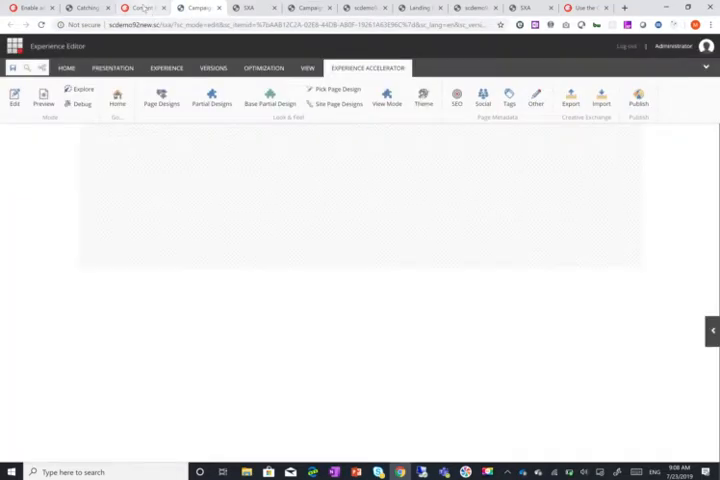
left_click(138, 8)
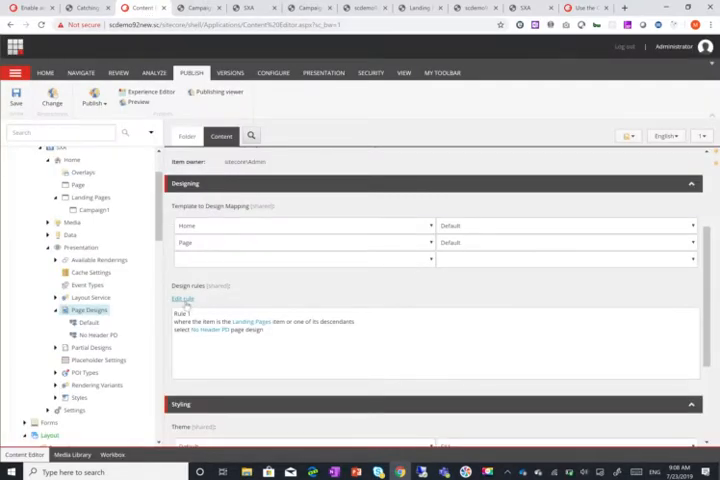
- Reopen the design rule editor and scroll through the list of available conditions
left_click(181, 298)
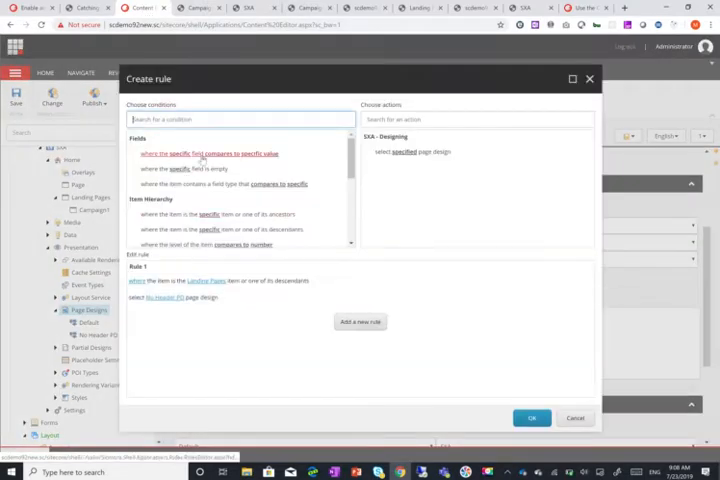
scroll("down", 3)
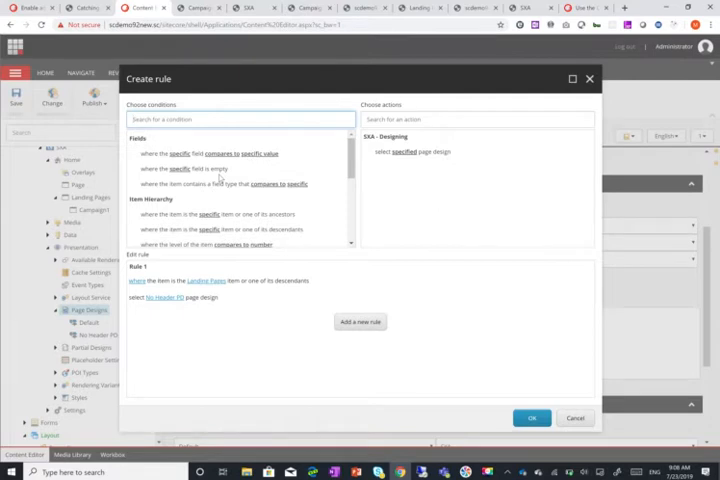
scroll("down", 3)
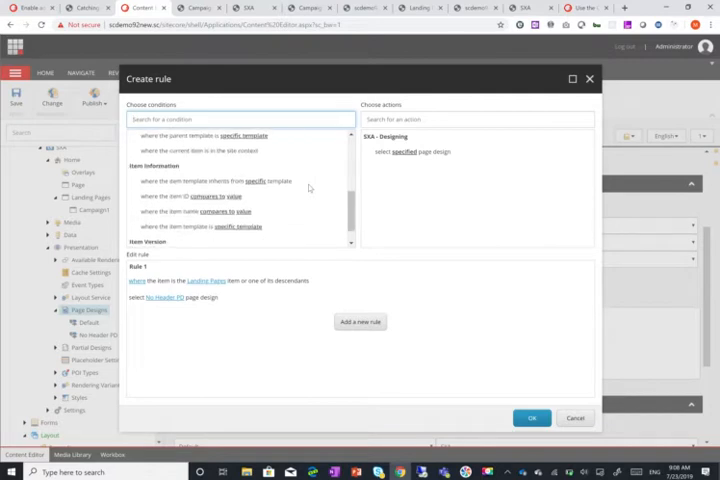
scroll("down", 3)
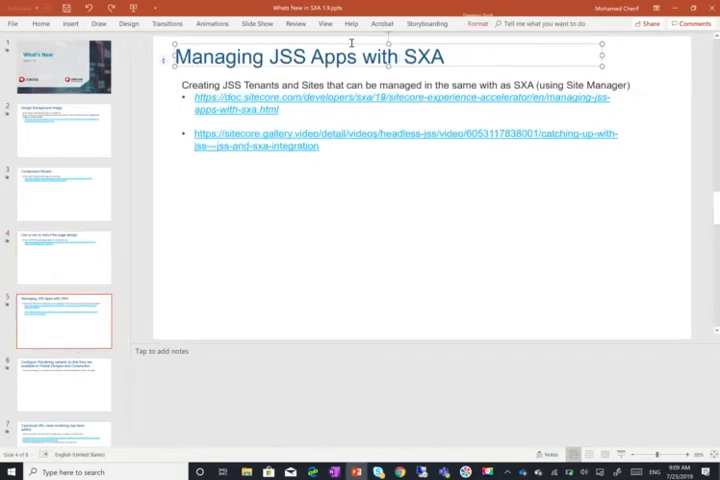
- Highlight the 'Managing JSS Apps with SXA' slide title
triple_click(310, 57)
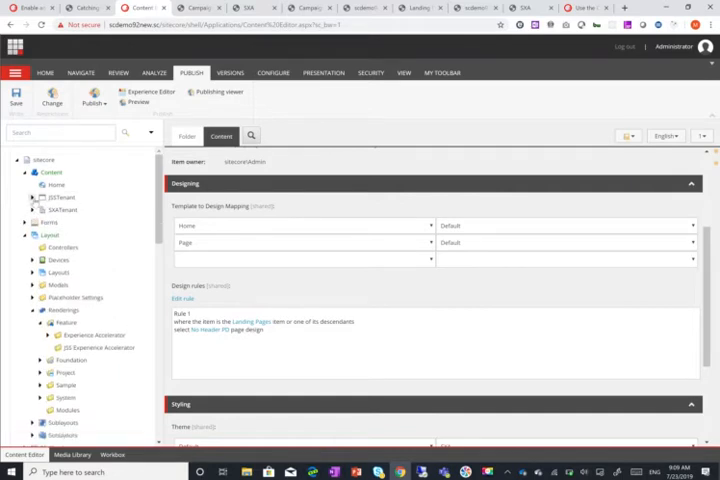
- Expand JSSTenant and its jss site to show Page Designs and Partial Designs
right_click(44, 172)
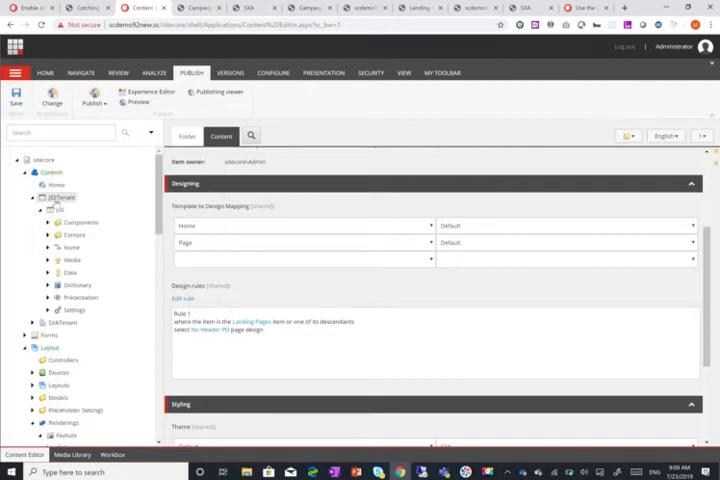
right_click(62, 198)
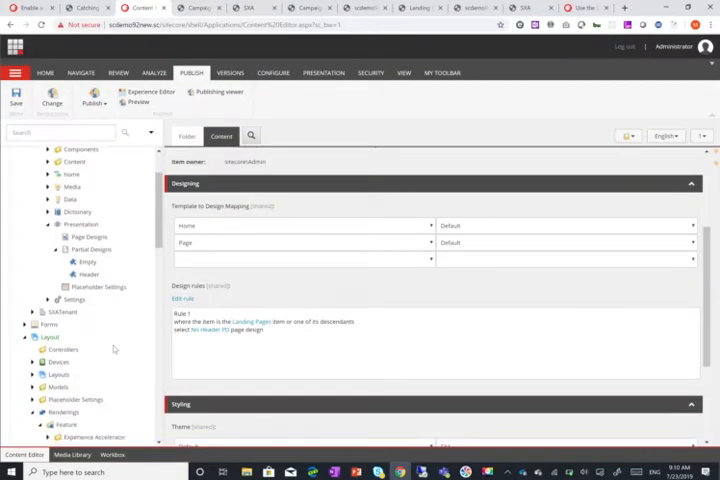
scroll("down", 3)
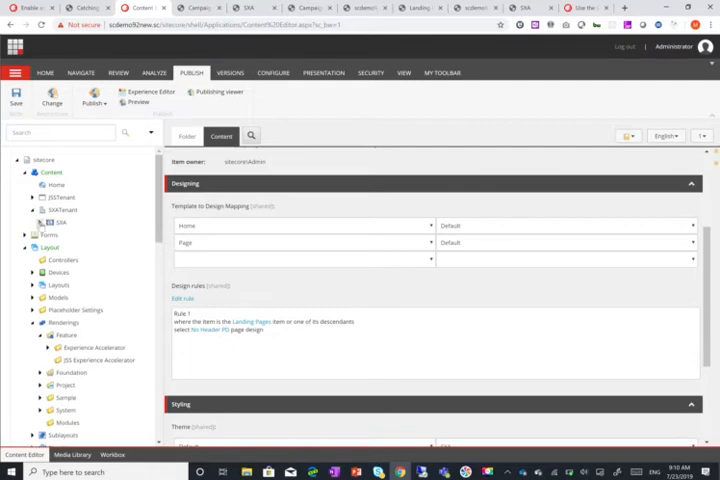
- Expand the SXA site's Rendering Variants, inspect a variant, then expand Home
left_click(31, 222)
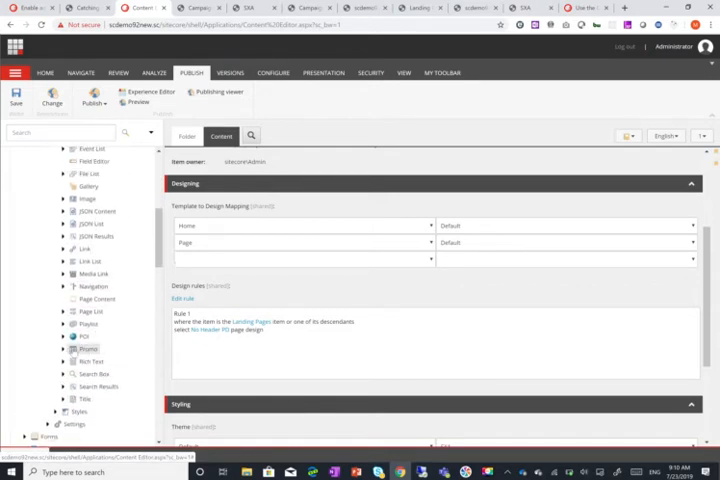
left_click(56, 348)
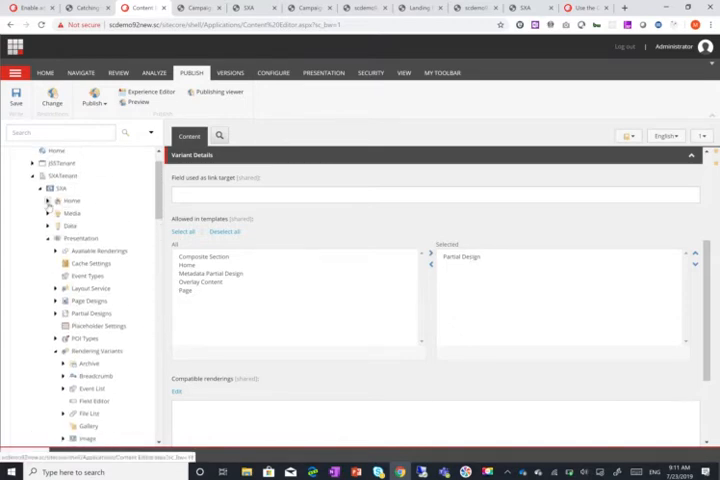
left_click(49, 200)
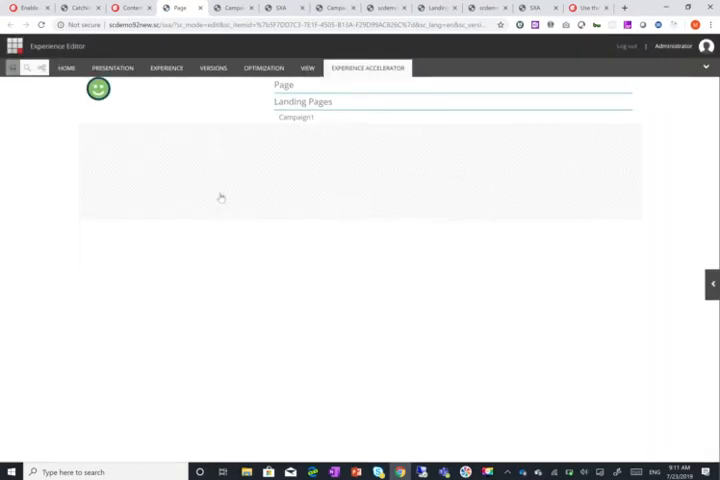
- Select the main placeholder, browse the Select a Rendering list, then return to the Page item
left_click(98, 89)
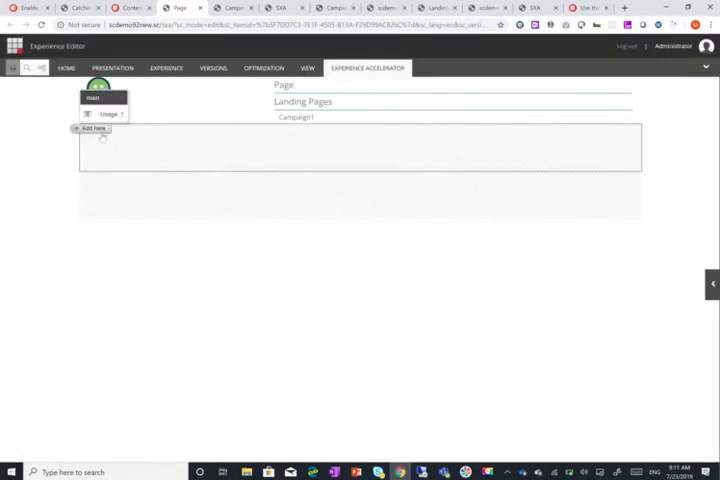
left_click(92, 128)
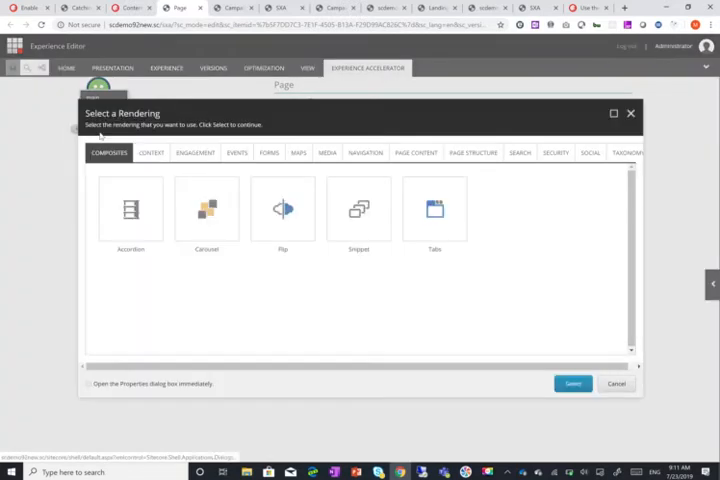
left_click(365, 152)
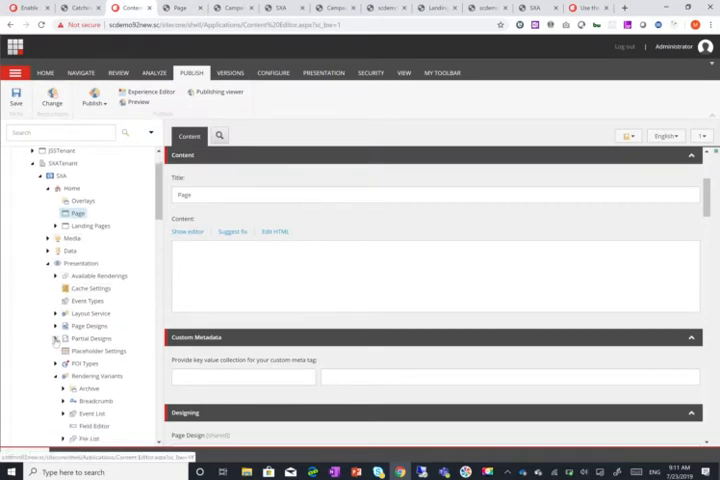
- Open the Header partial design and apply the Header Navigation variant to Navigation
left_click(85, 363)
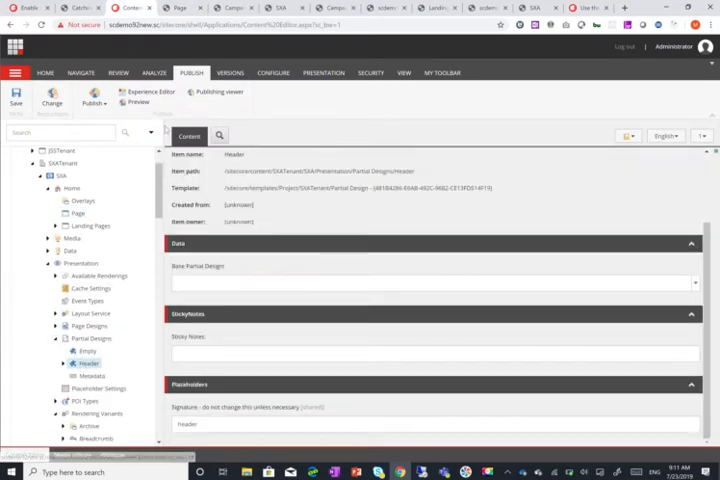
left_click(149, 91)
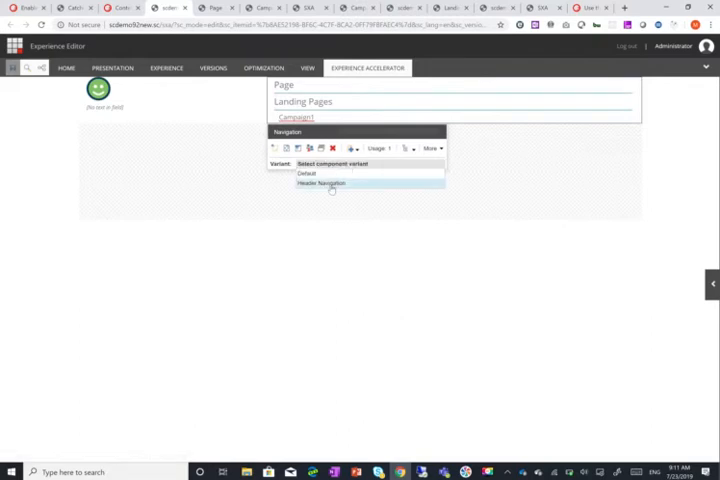
left_click(322, 183)
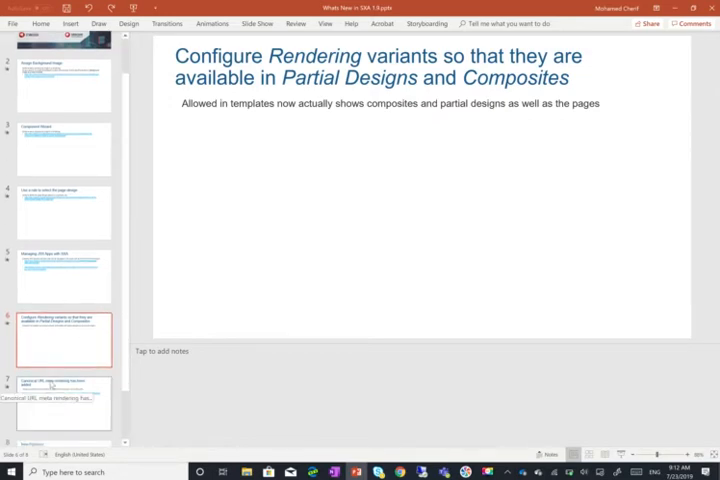
left_click(58, 403)
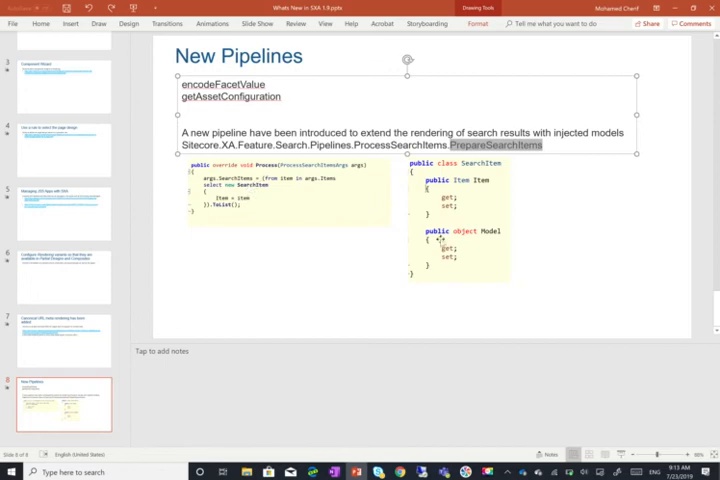
mouse_move(490, 224)
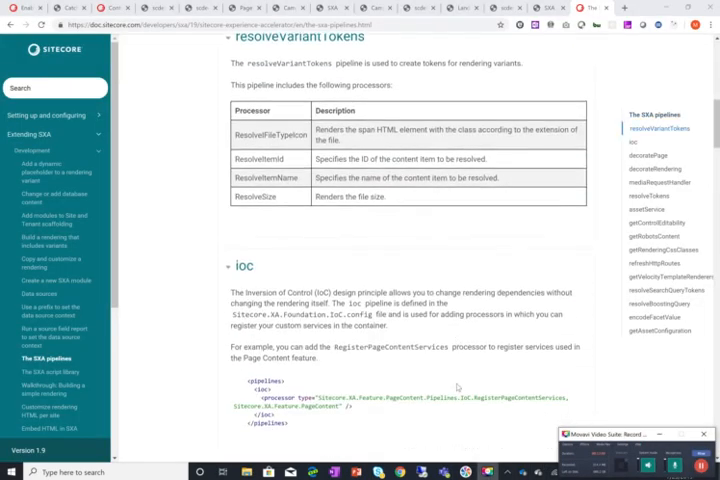
- Scroll to encodeFacetValue and highlight 'encode' in its description
scroll("down", 3)
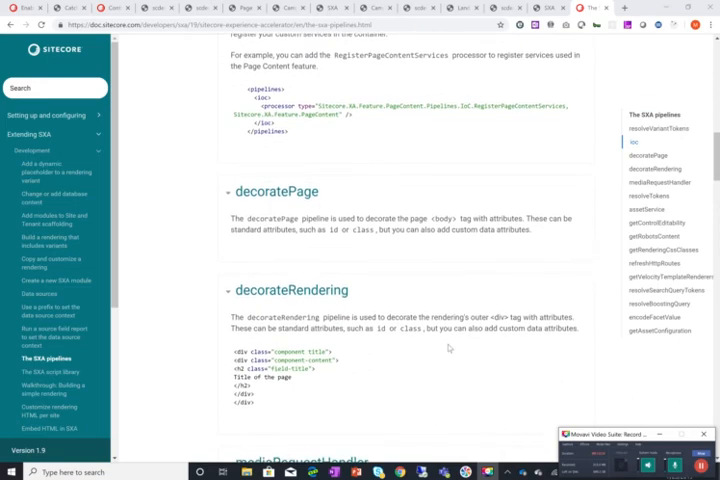
scroll("down", 3)
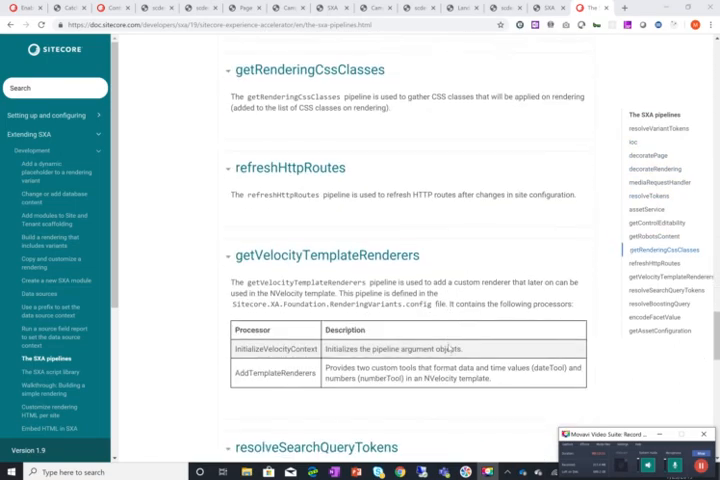
scroll("down", 3)
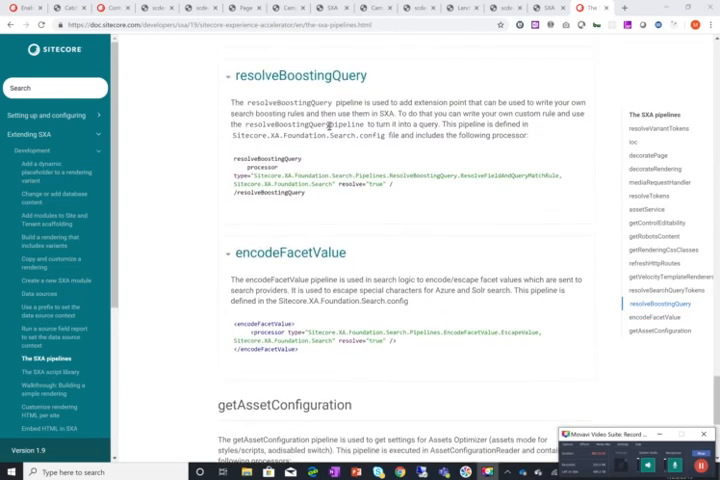
scroll("down", 3)
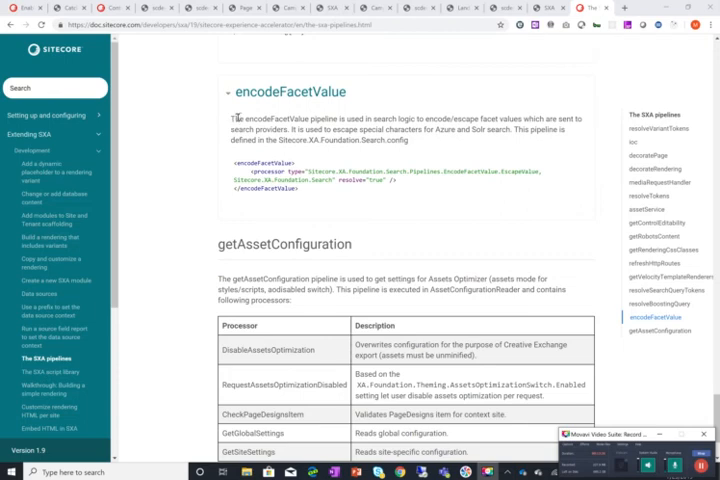
left_click_drag(225, 119, 310, 119)
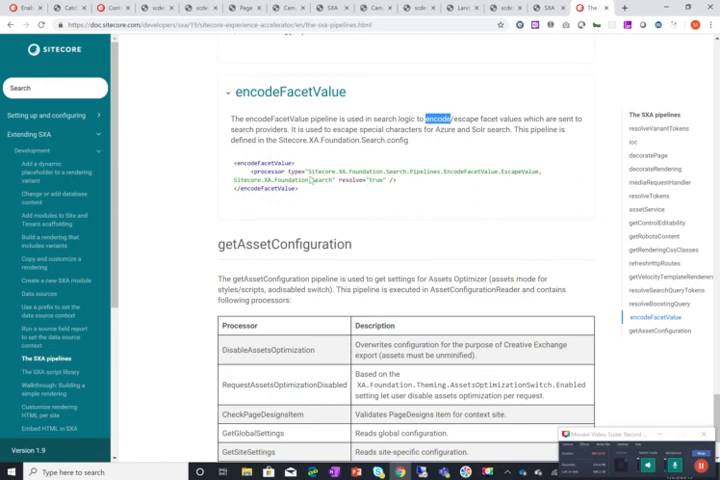
- Highlight the getAssetConfiguration heading and its CheckPageDesignsItem processor
scroll("down", 3)
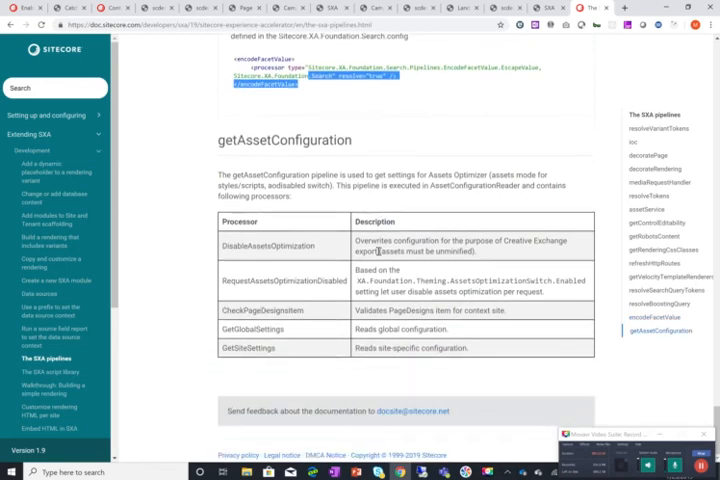
double_click(287, 140)
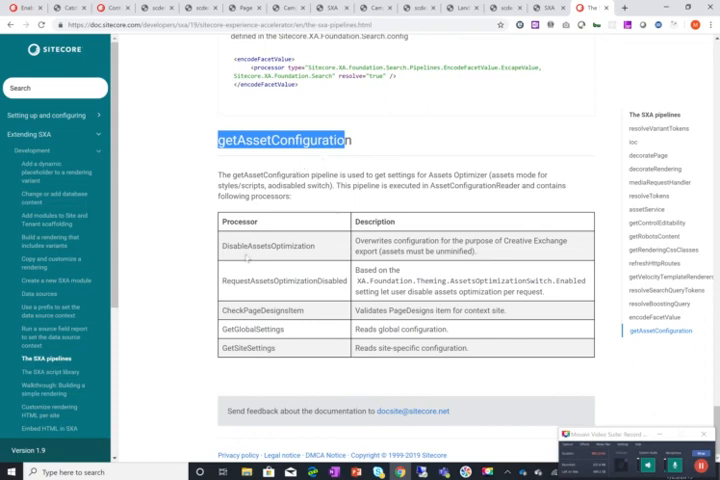
left_click(322, 152)
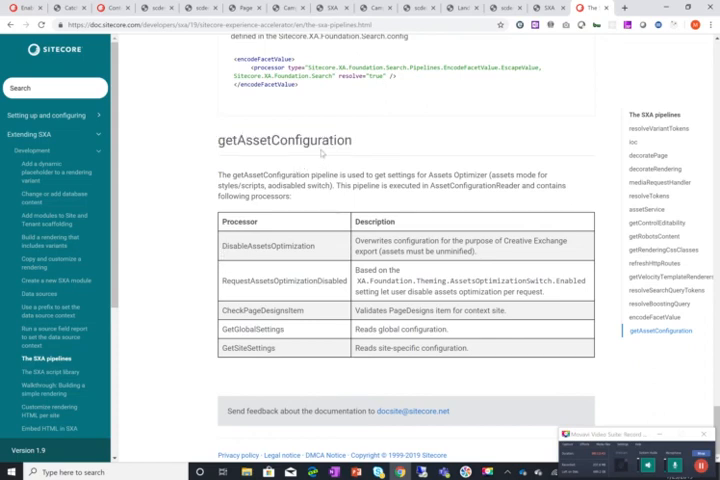
left_click_drag(227, 242, 490, 262)
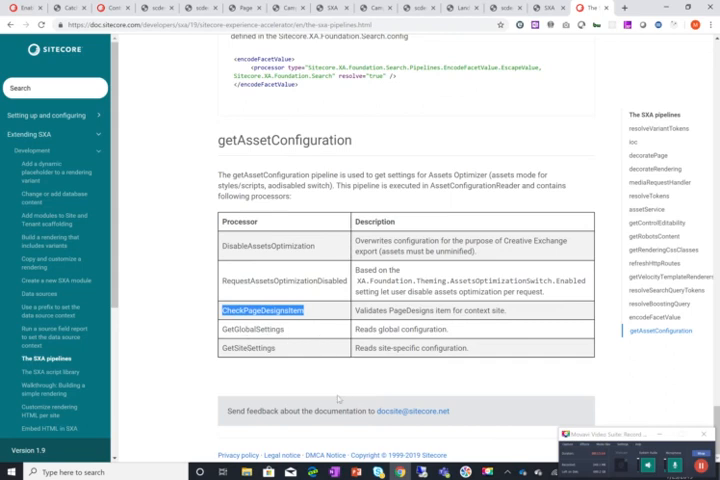
mouse_move(442, 435)
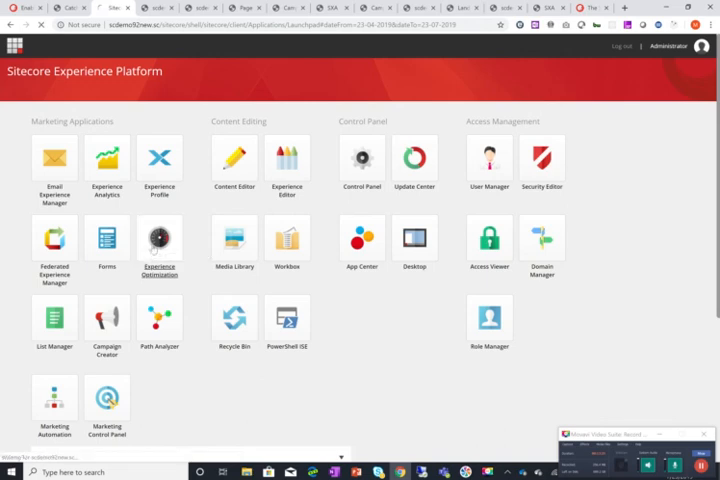
- Open Experience Optimization, view active personalized experiences (none), then Personalization suggestions
left_click(159, 242)
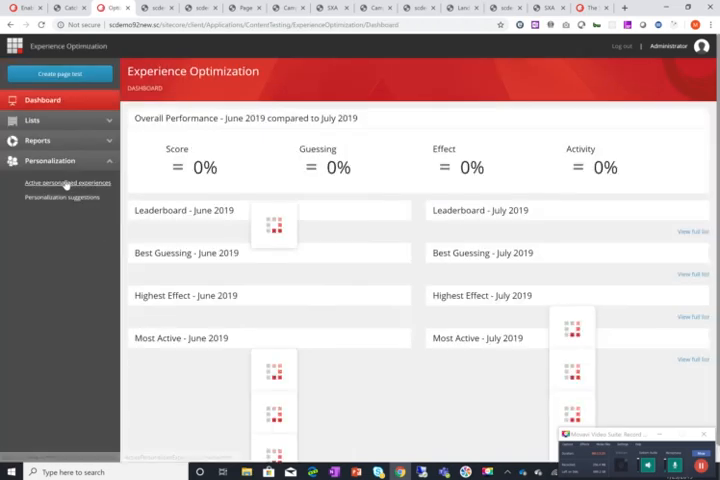
left_click(66, 182)
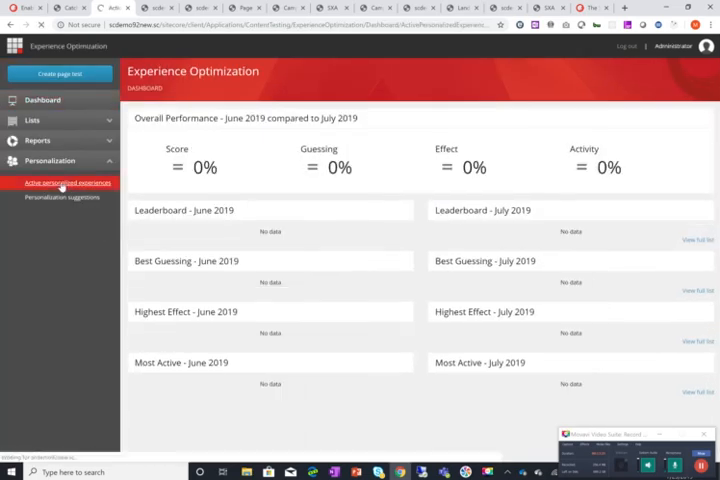
left_click(63, 183)
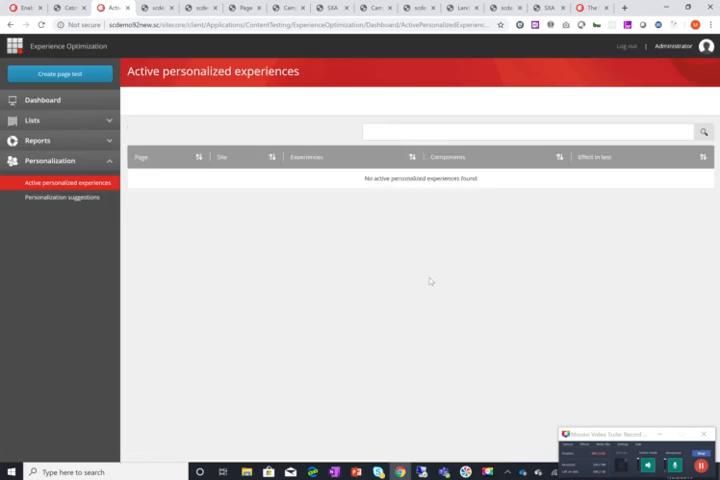
left_click(65, 196)
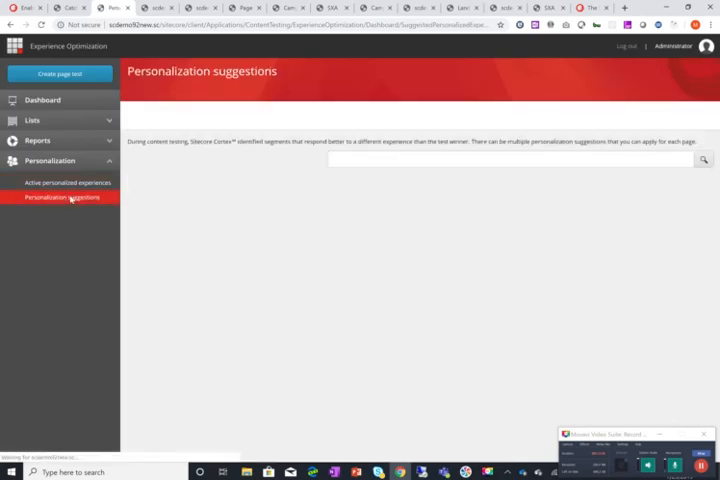